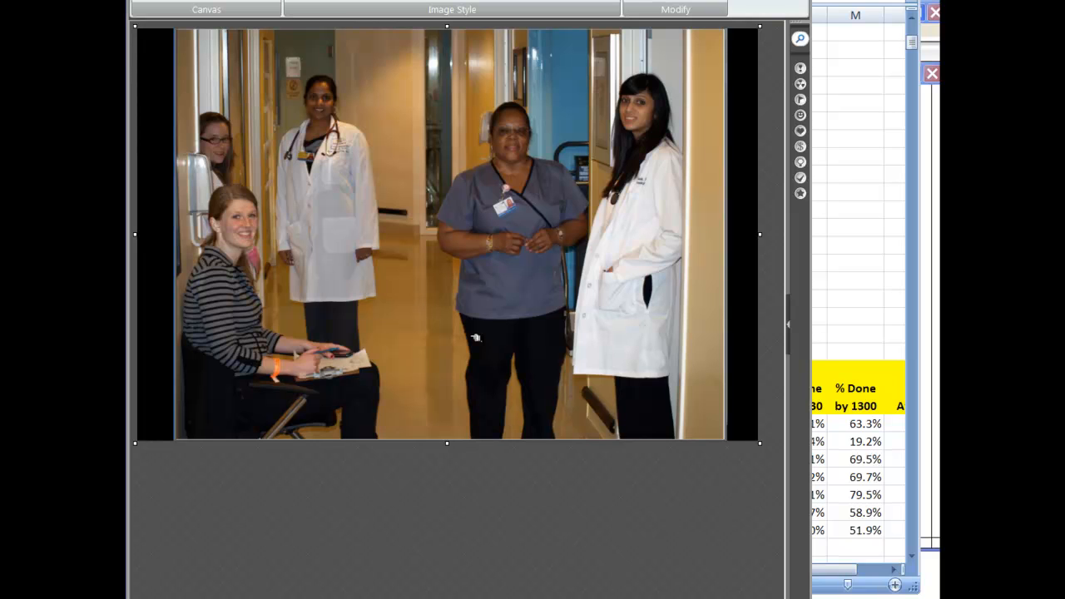
pyautogui.moveTo(271, 271)
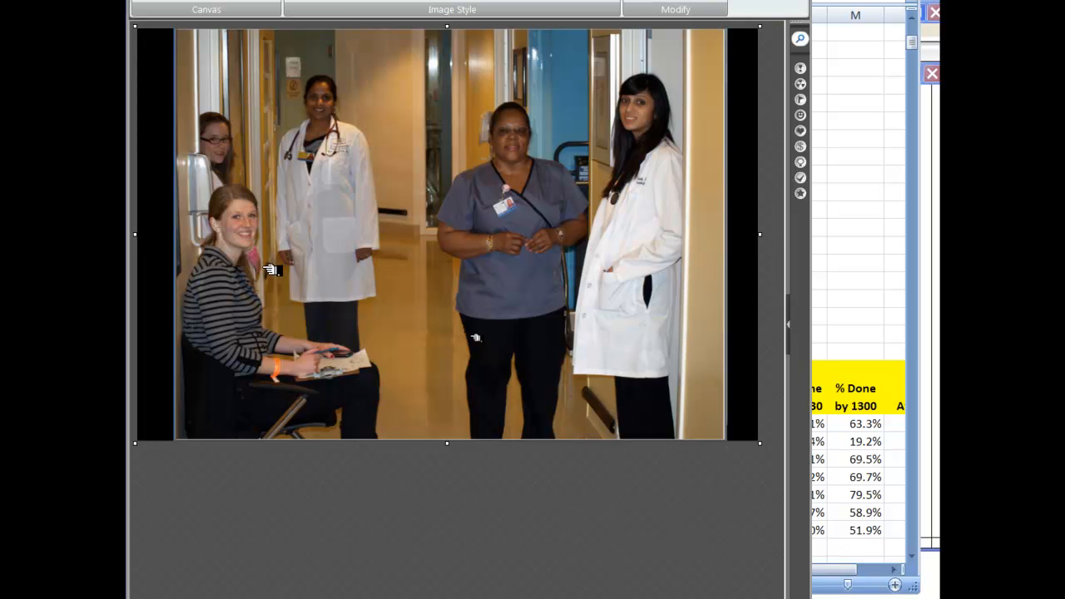
pyautogui.moveTo(240, 272)
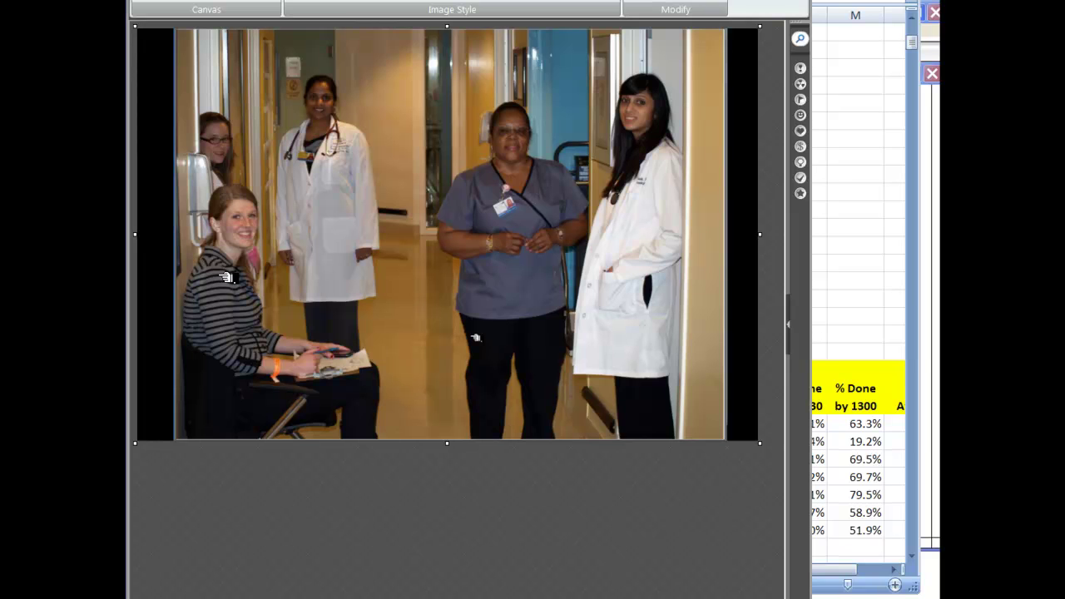
pyautogui.moveTo(376, 374)
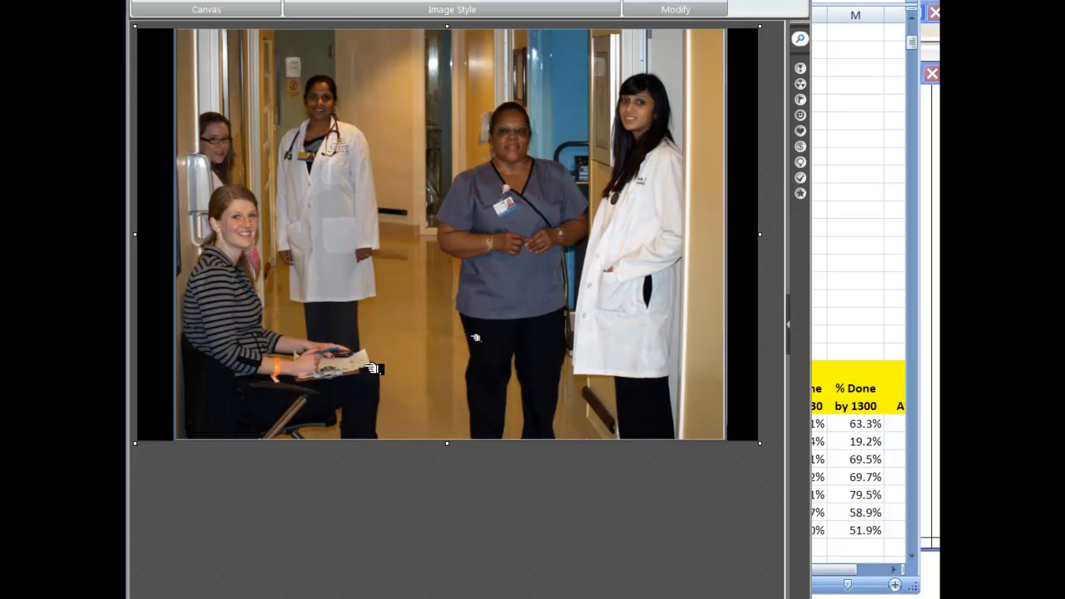
pyautogui.moveTo(266, 280)
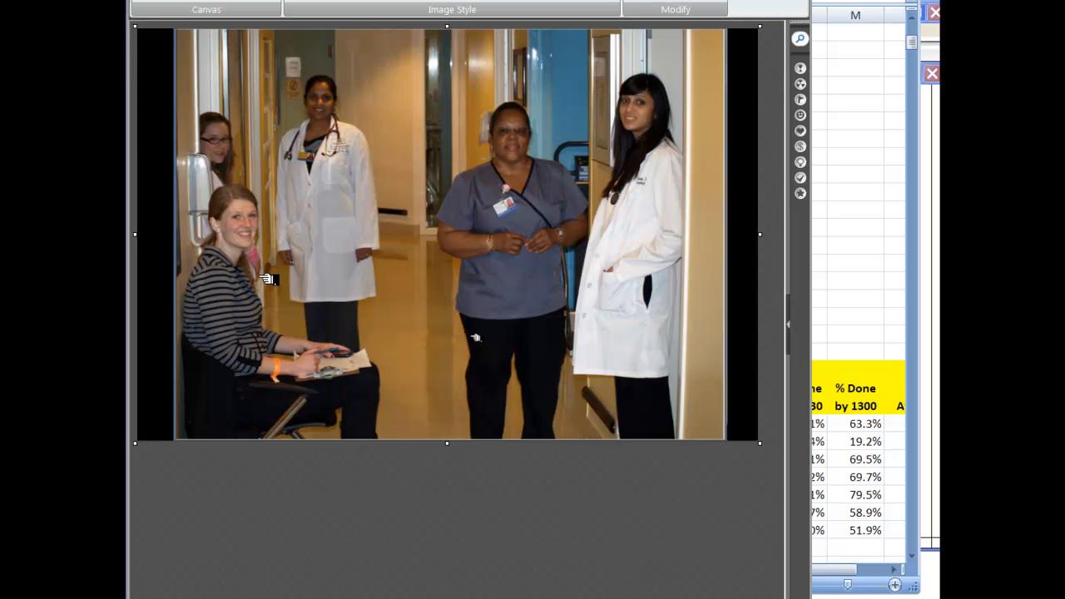
pyautogui.moveTo(215, 98)
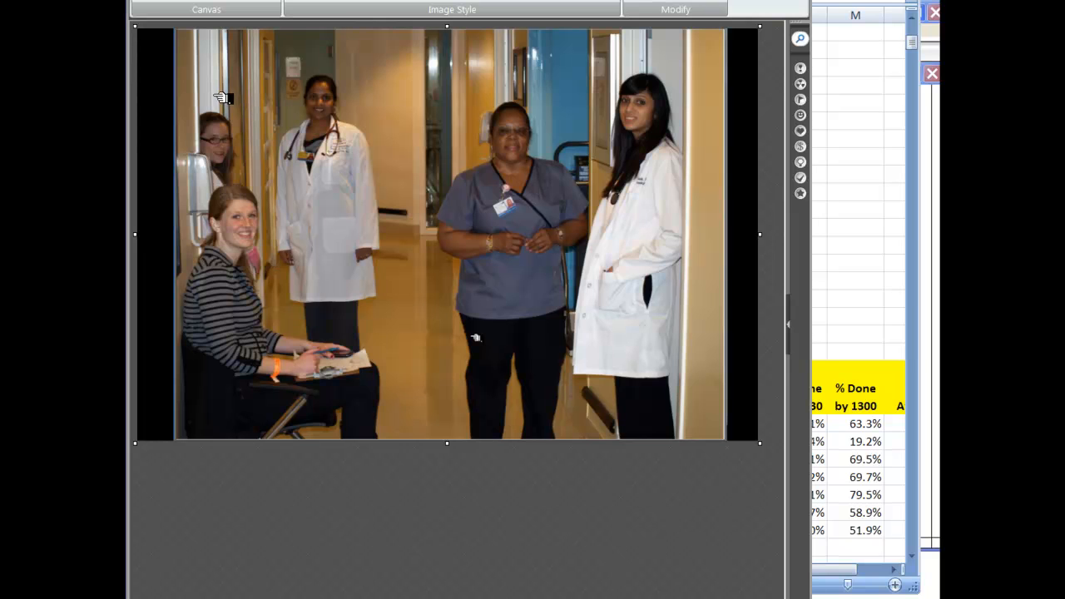
pyautogui.moveTo(670, 134)
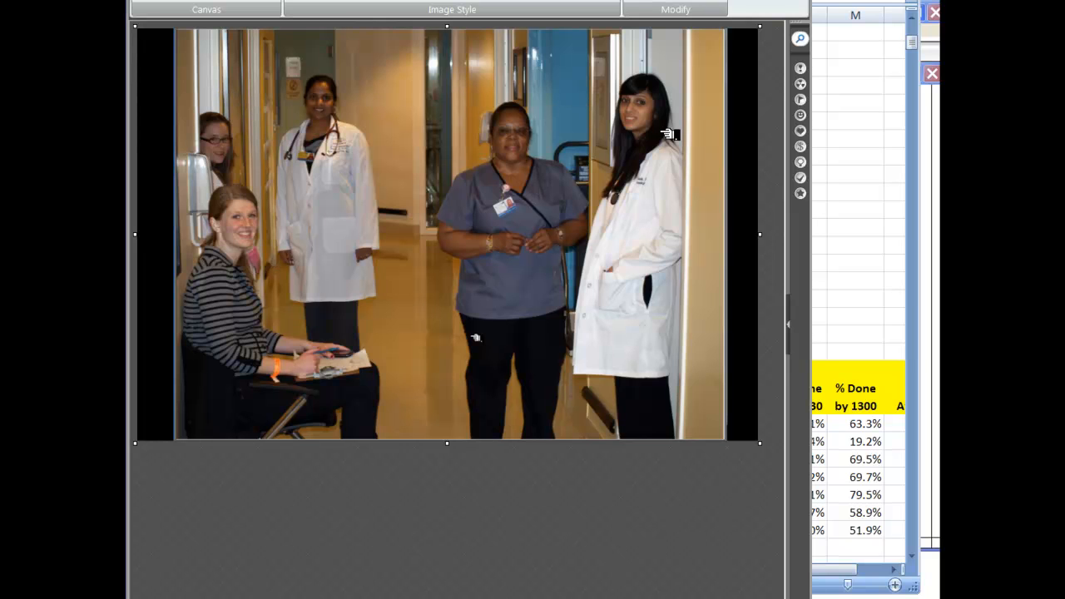
pyautogui.moveTo(399, 362)
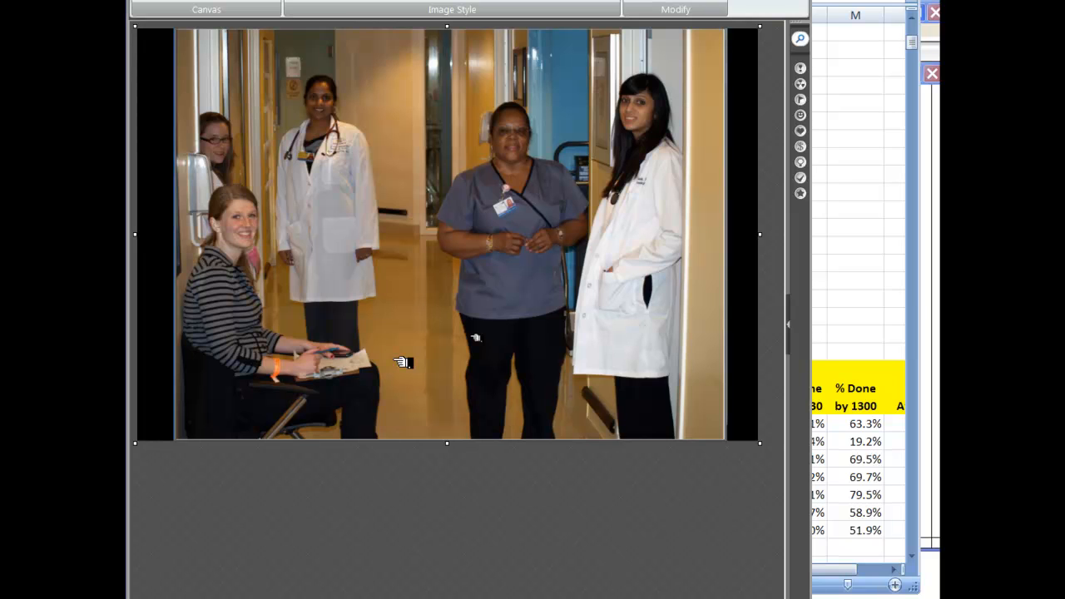
pyautogui.moveTo(888, 242)
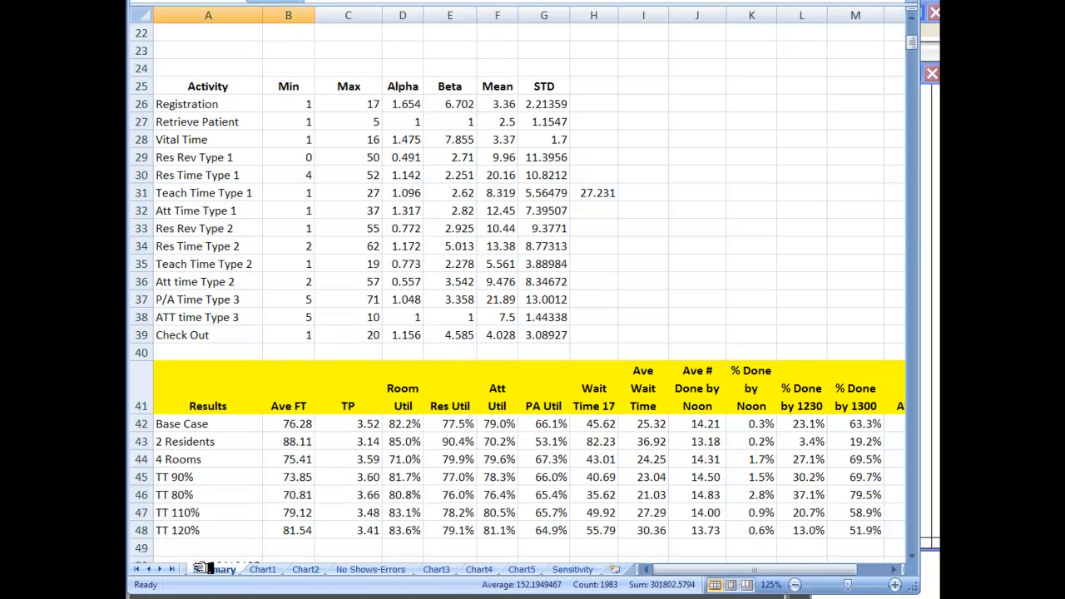
# Step: On the Detail sheet, highlight the visit Type, Appt Time and res out timestamp columns
pyautogui.click(197, 570)
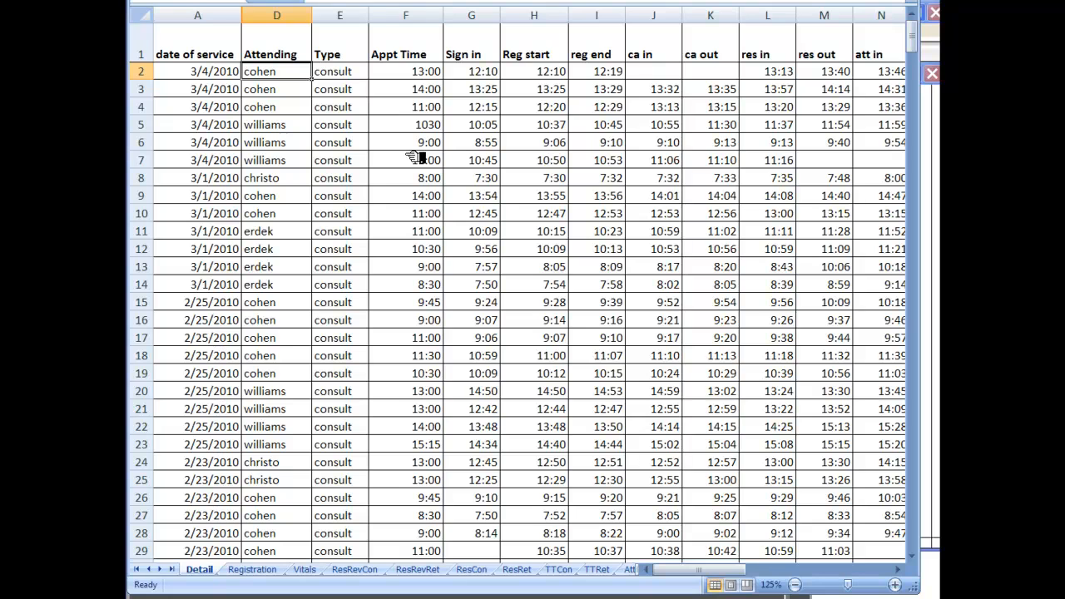
pyautogui.click(331, 71)
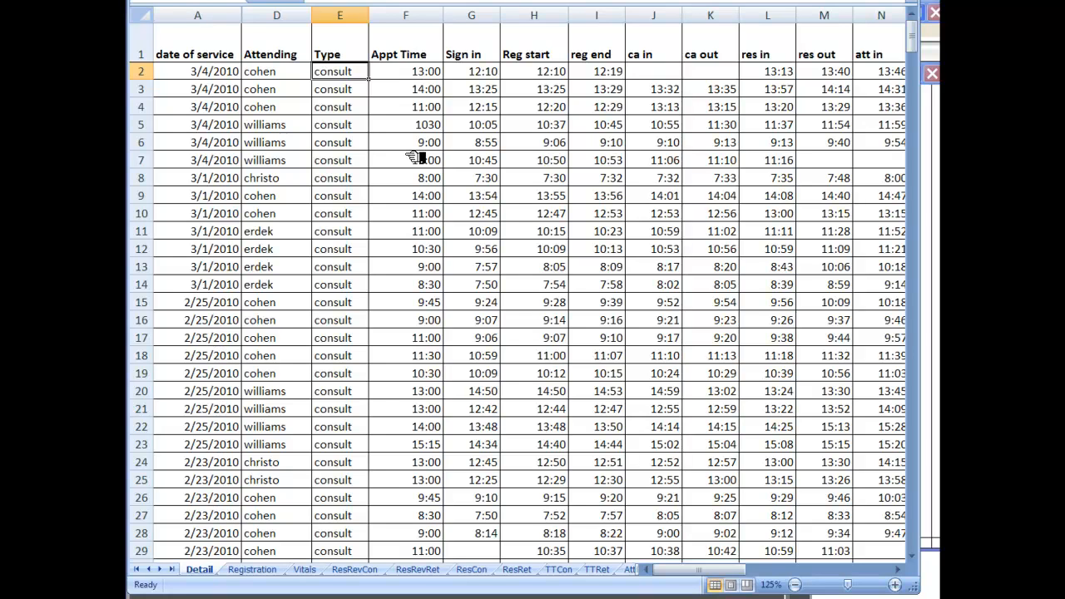
pyautogui.click(405, 70)
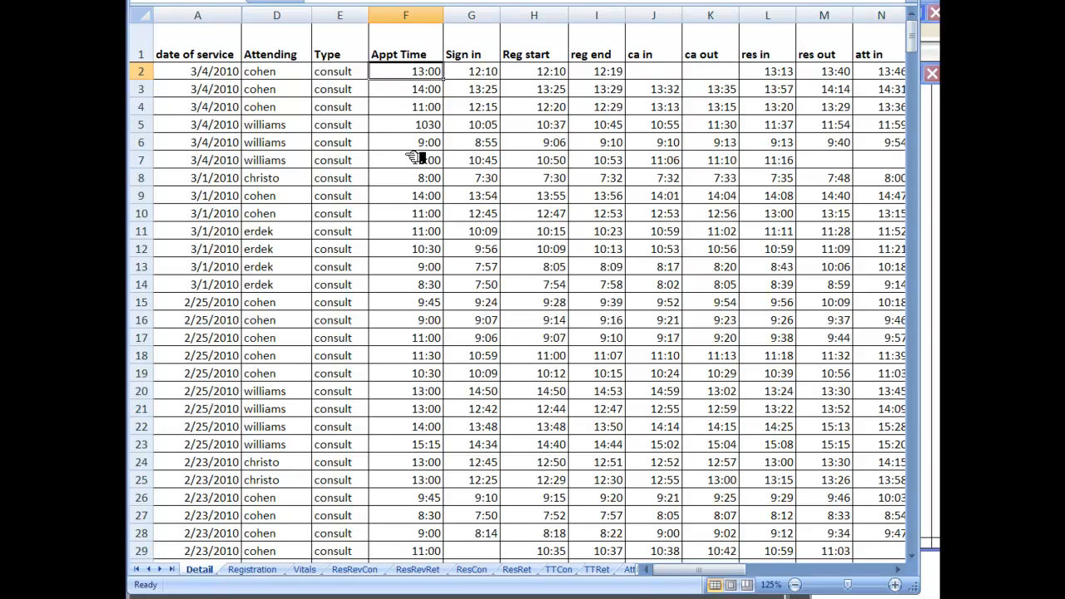
pyautogui.click(820, 70)
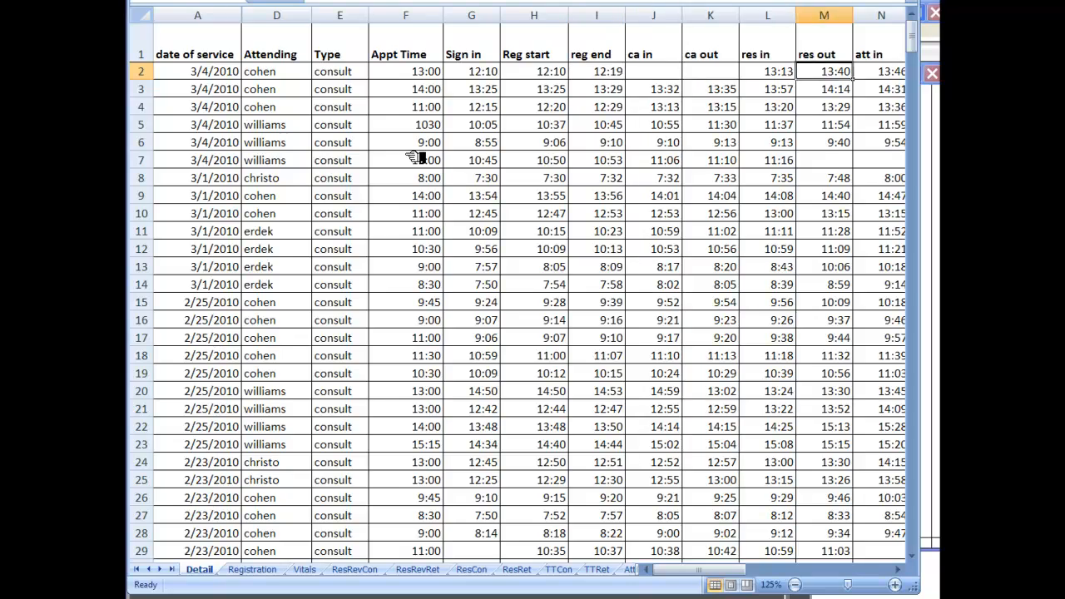
# Step: Scroll right to highlight the Proc 1, Register, Res/Fel and Ck Out duration columns
pyautogui.hscroll(3)
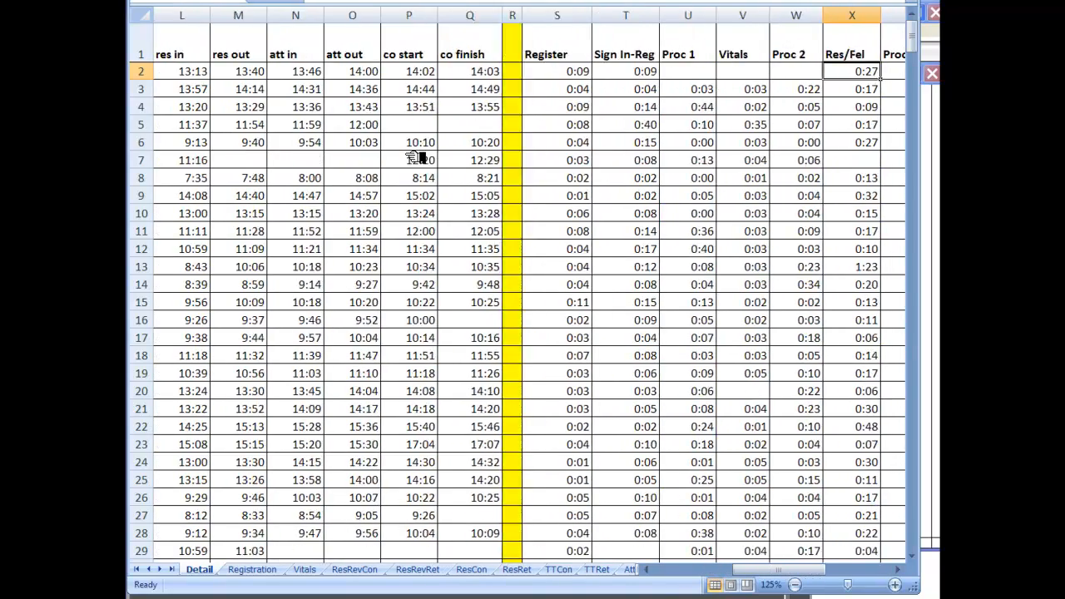
pyautogui.hscroll(3)
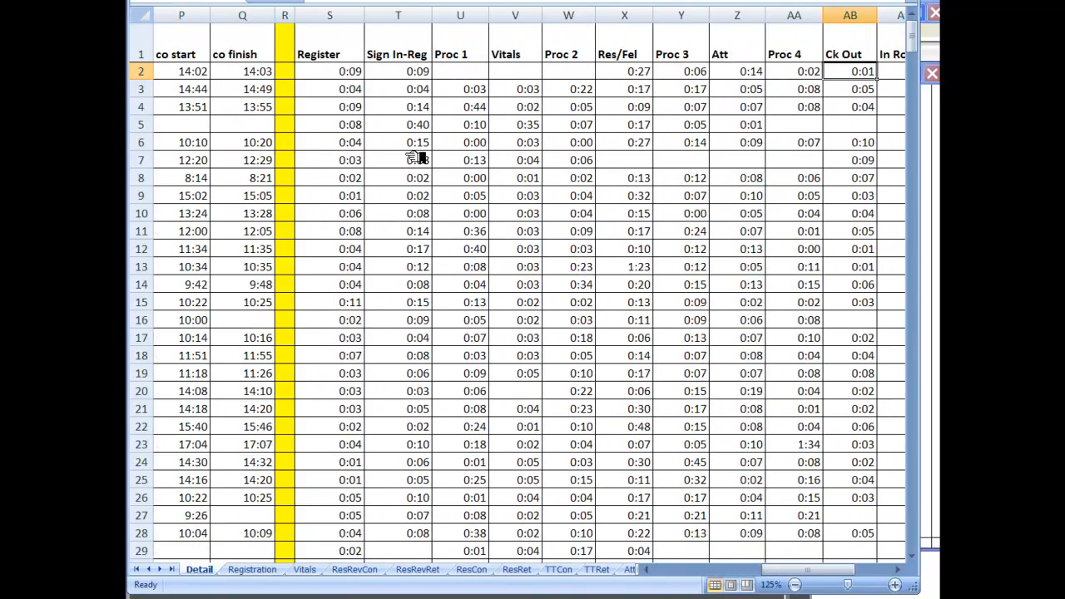
pyautogui.click(459, 56)
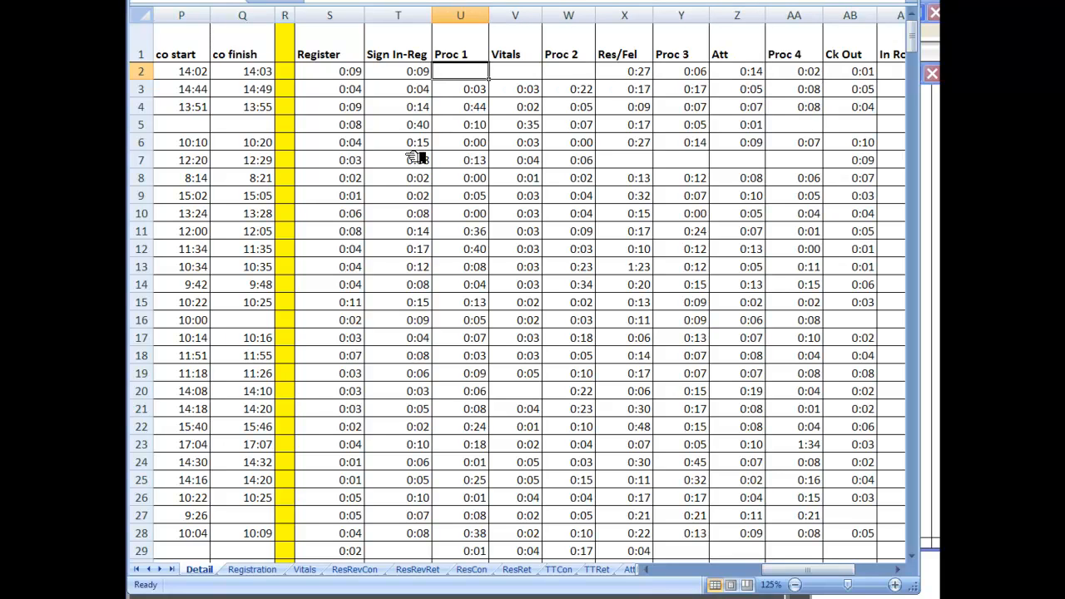
pyautogui.click(330, 70)
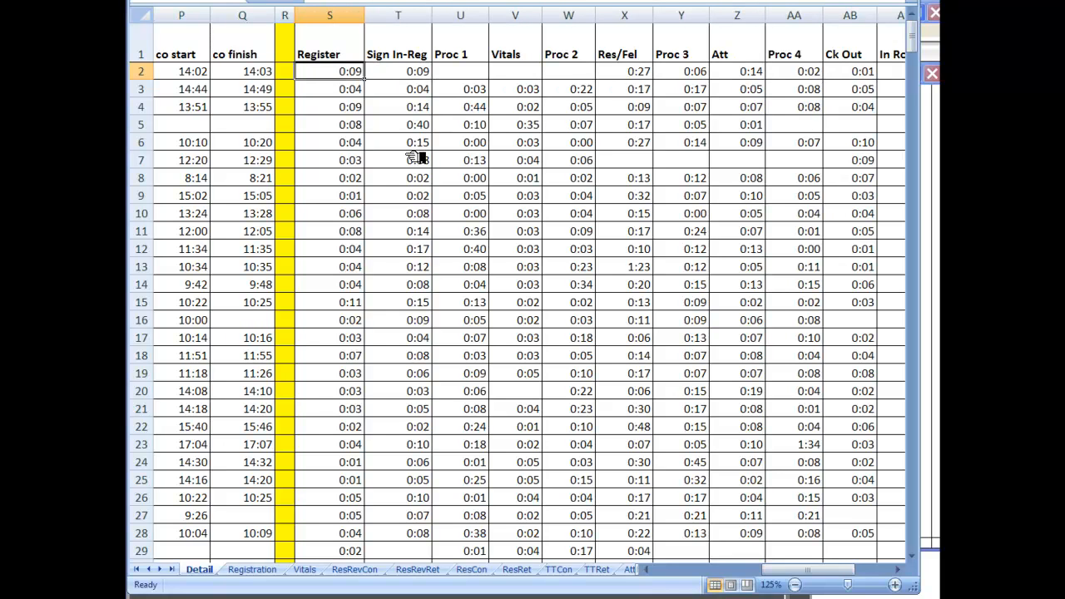
pyautogui.click(395, 70)
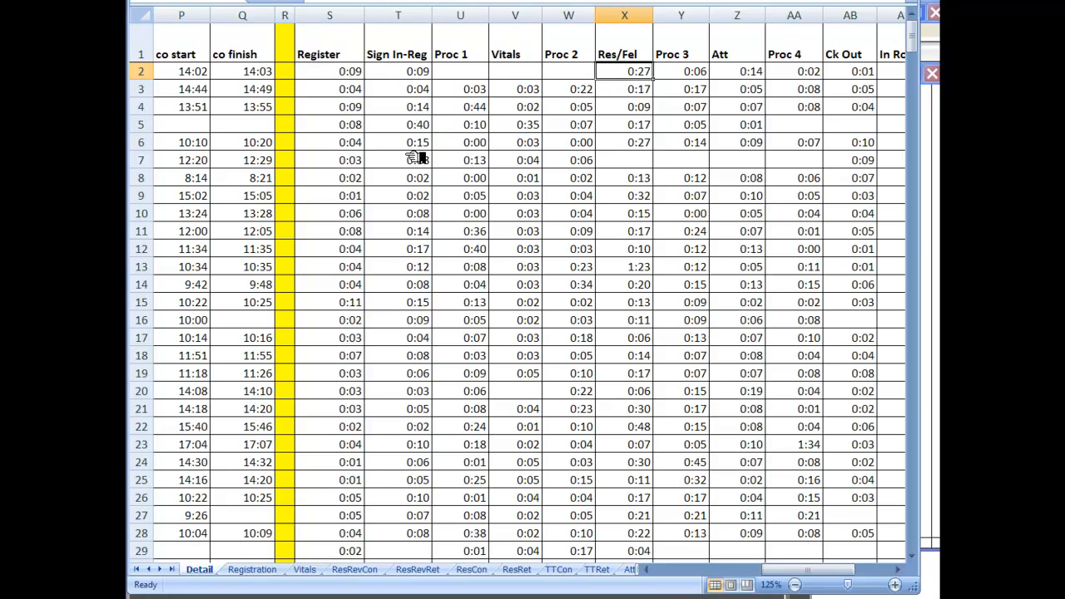
pyautogui.click(736, 70)
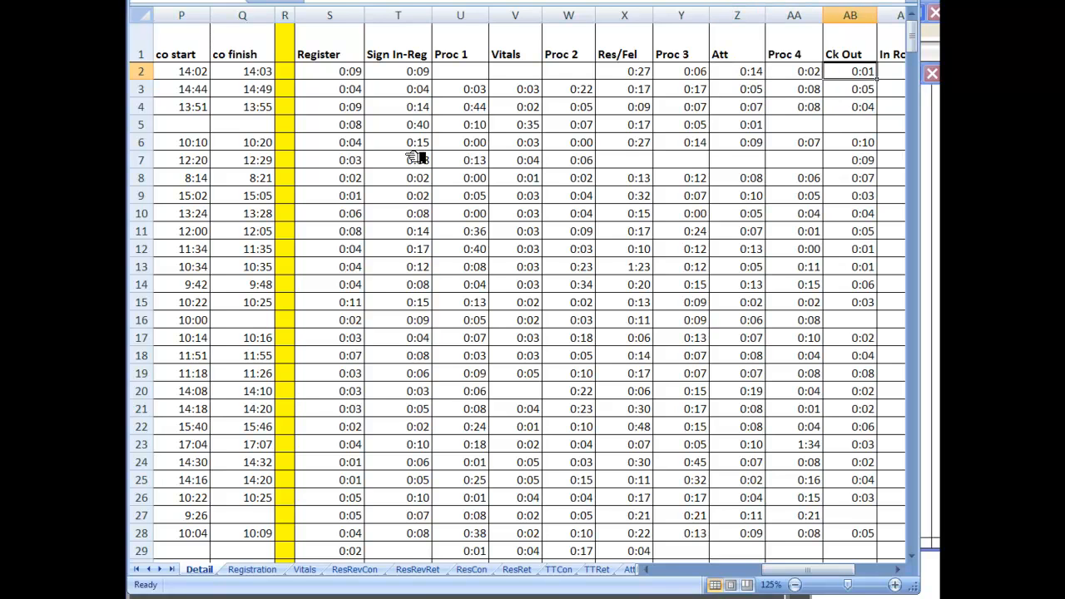
pyautogui.hscroll(3)
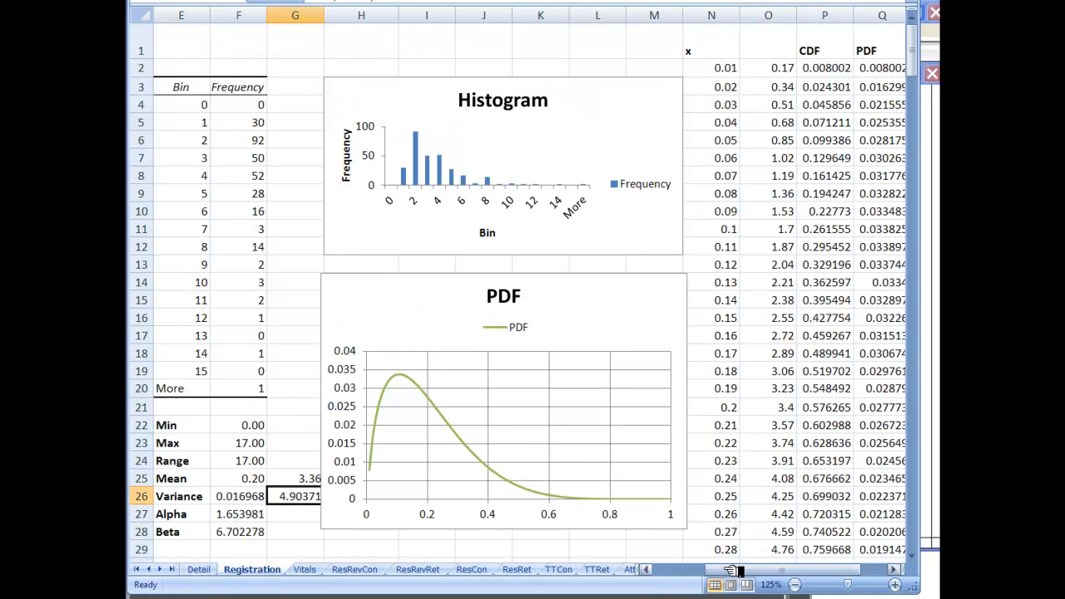
pyautogui.hscroll(-3)
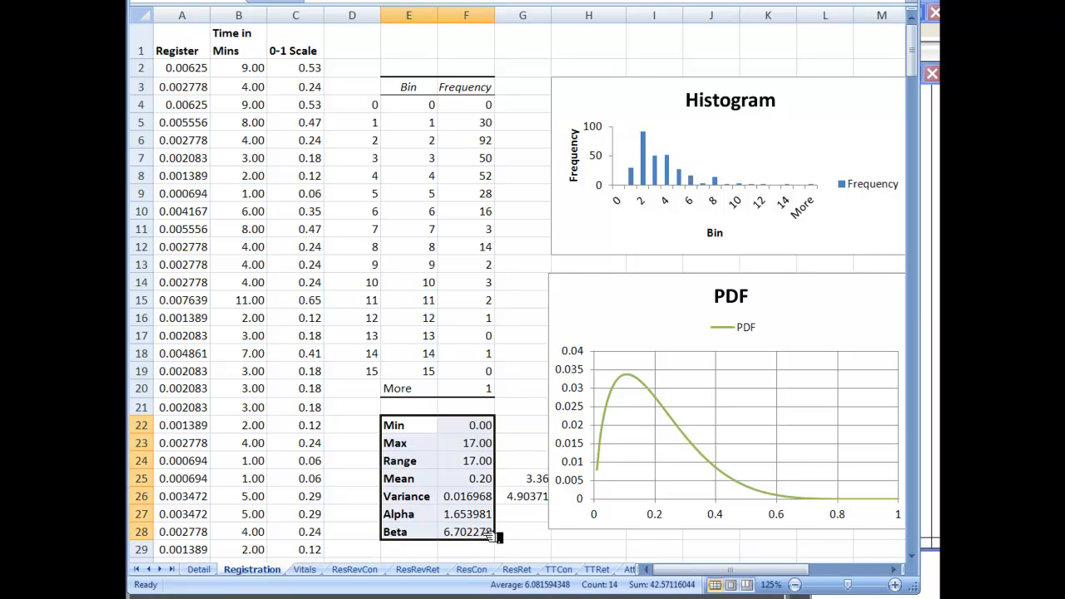
pyautogui.moveTo(192, 69)
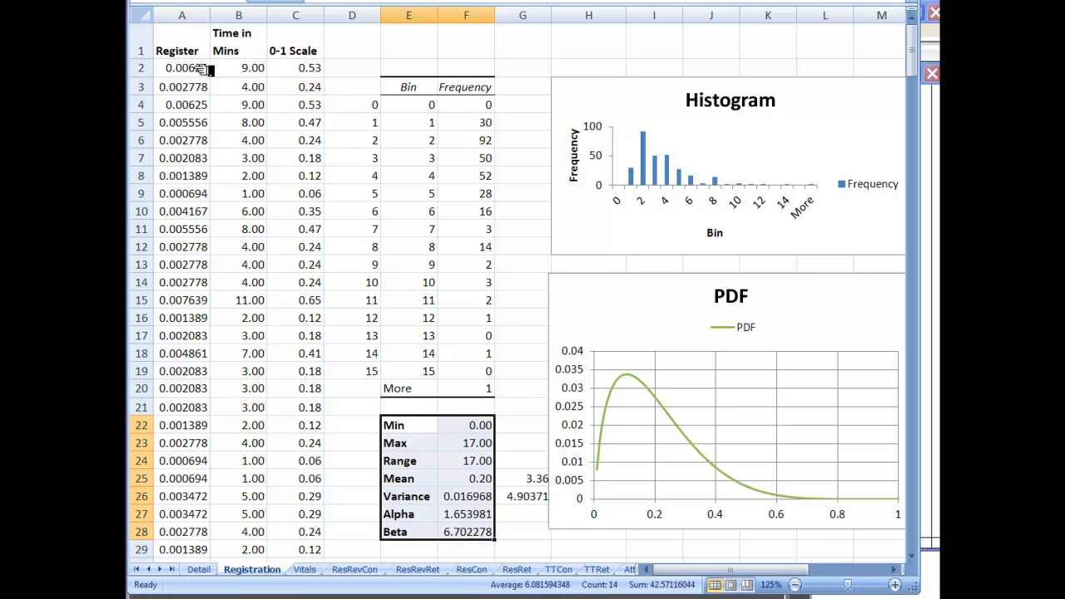
pyautogui.hscroll(3)
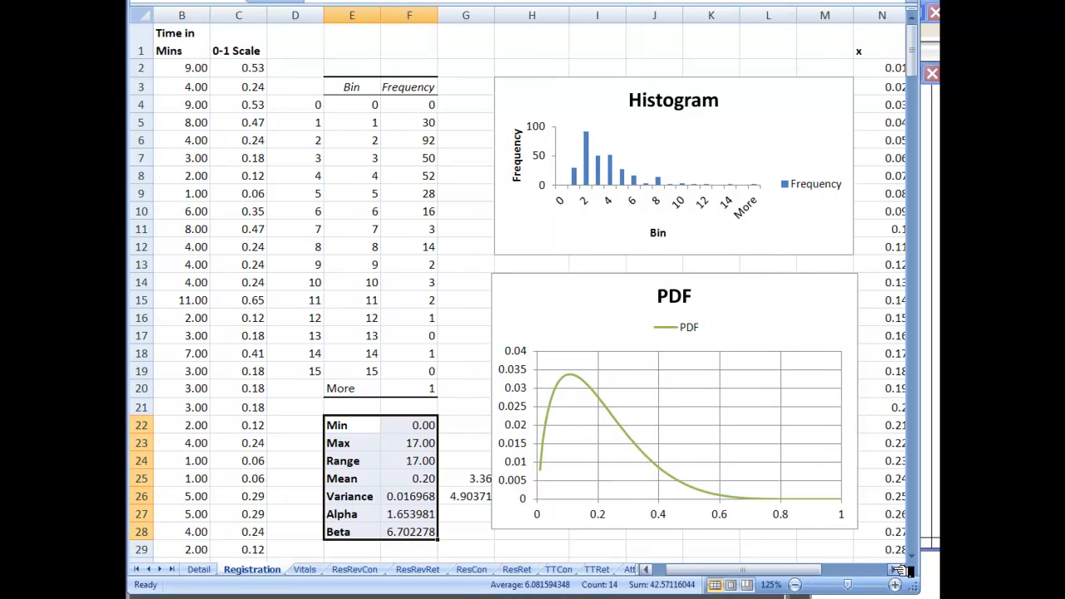
pyautogui.hscroll(3)
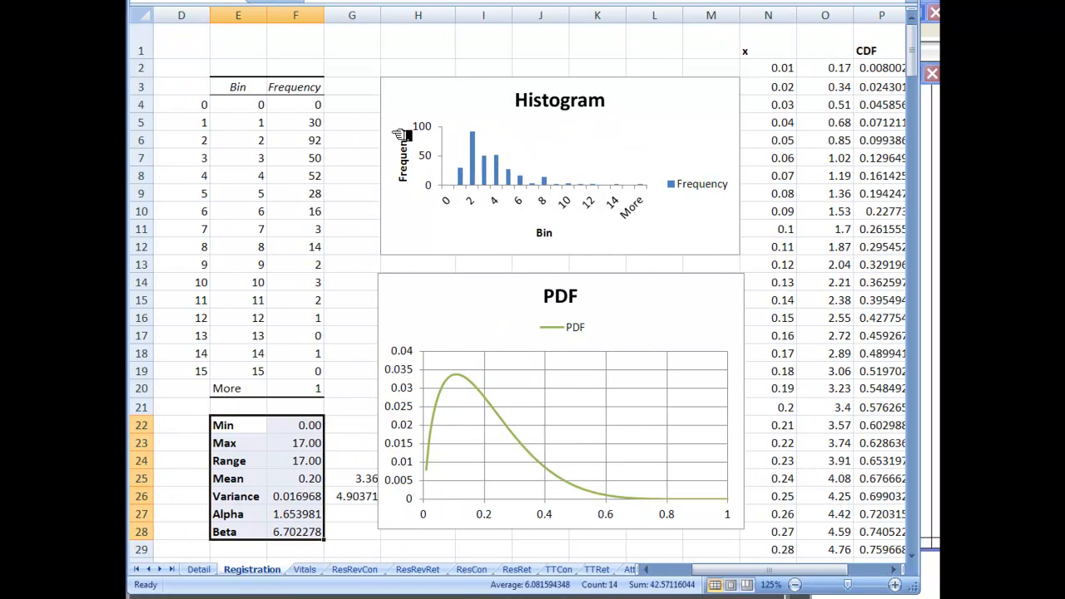
pyautogui.moveTo(699, 143)
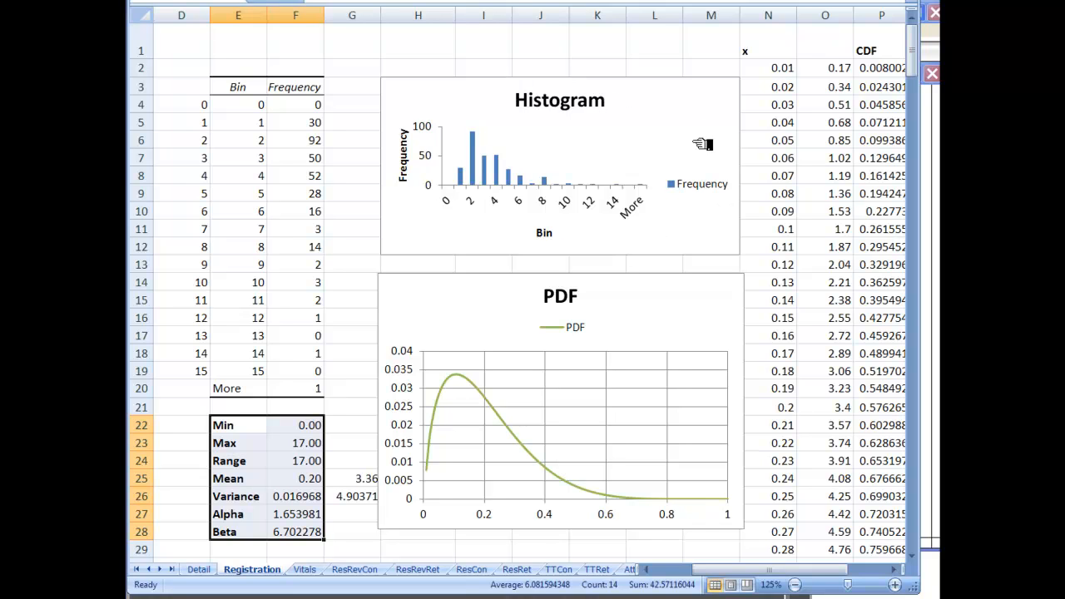
pyautogui.moveTo(297, 442)
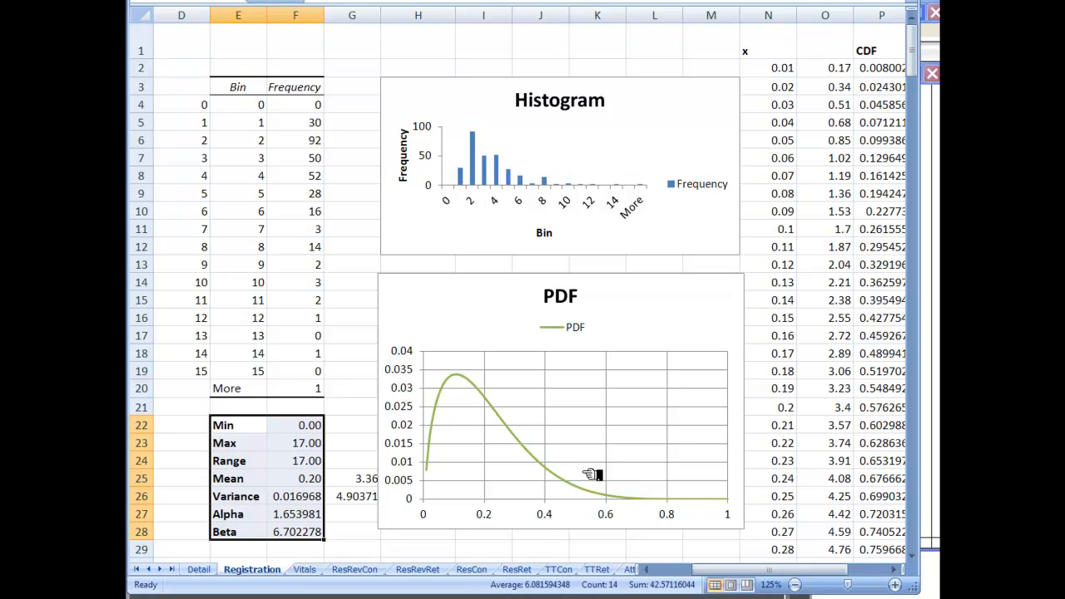
pyautogui.moveTo(262, 443)
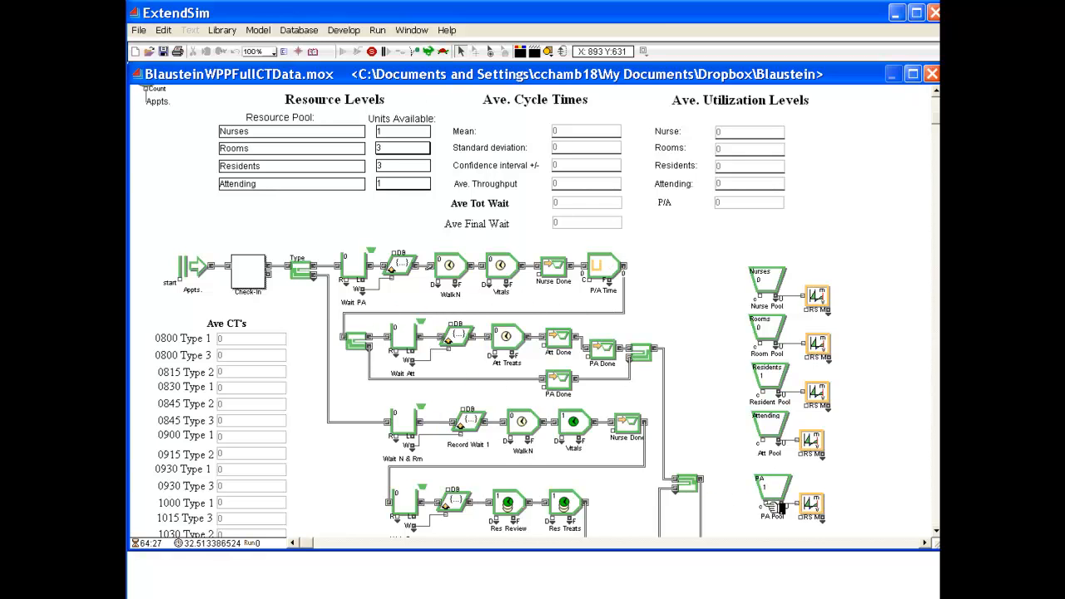
# Step: Scroll down the running model through the nurse, resident and attending steps
pyautogui.scroll(-3)
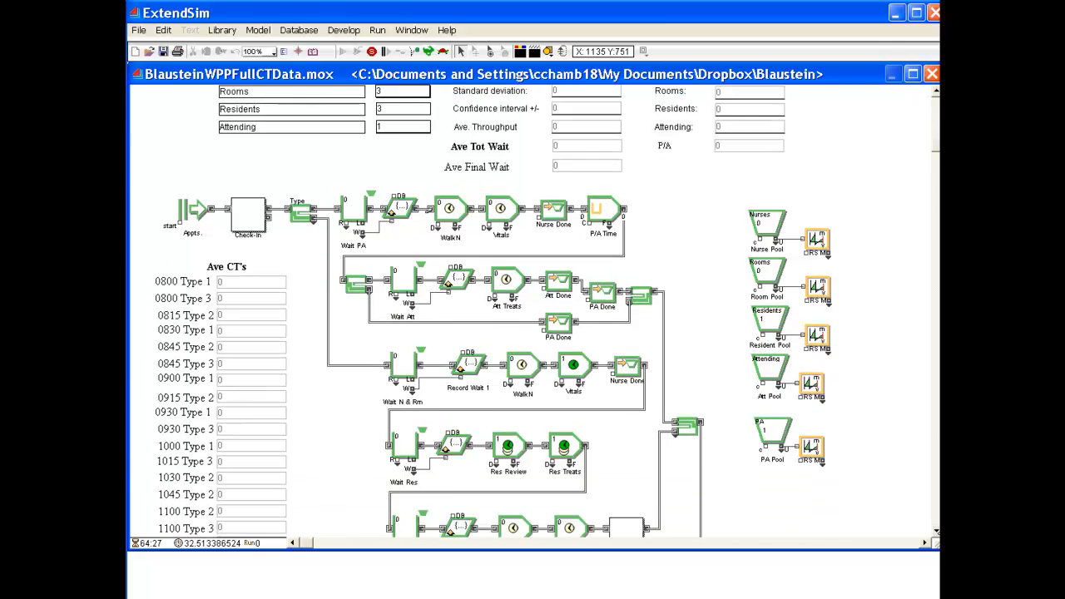
pyautogui.scroll(-3)
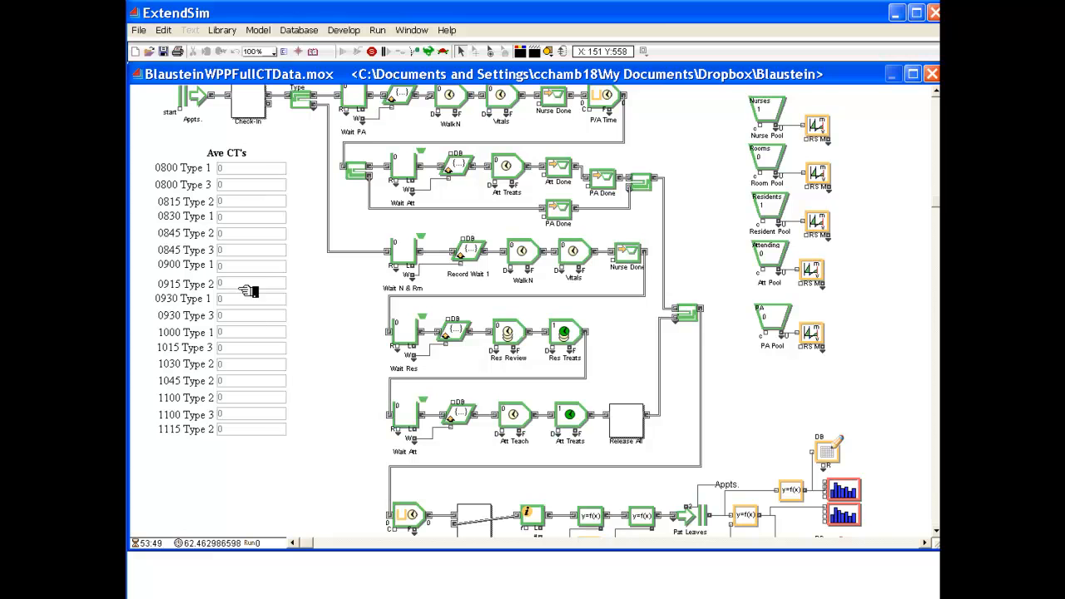
pyautogui.moveTo(329, 431)
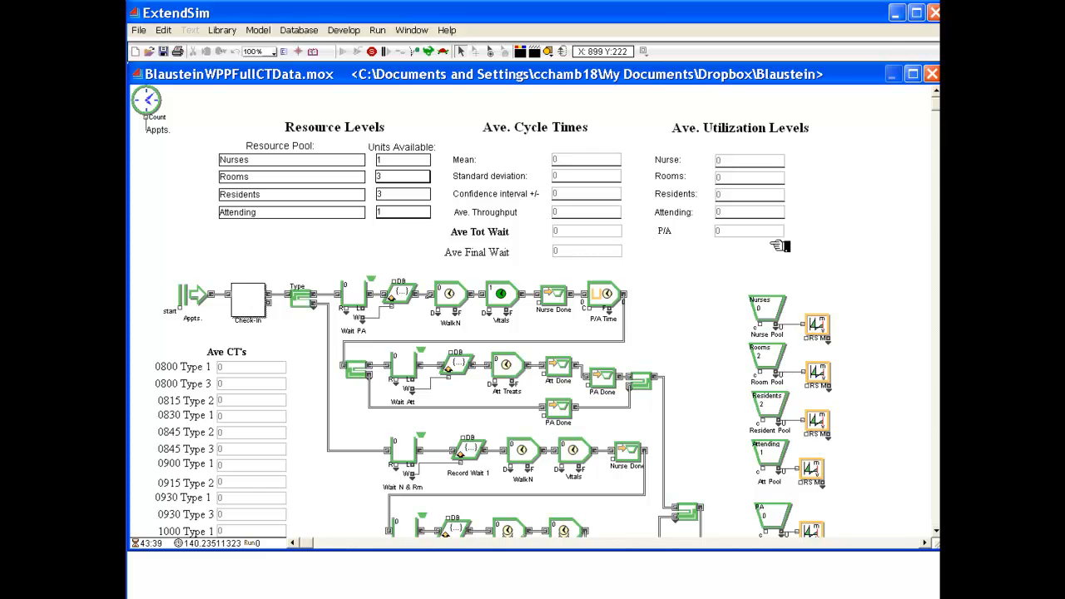
# Step: Scroll the model while all runs finish and the report.txt report opens
pyautogui.scroll(-3)
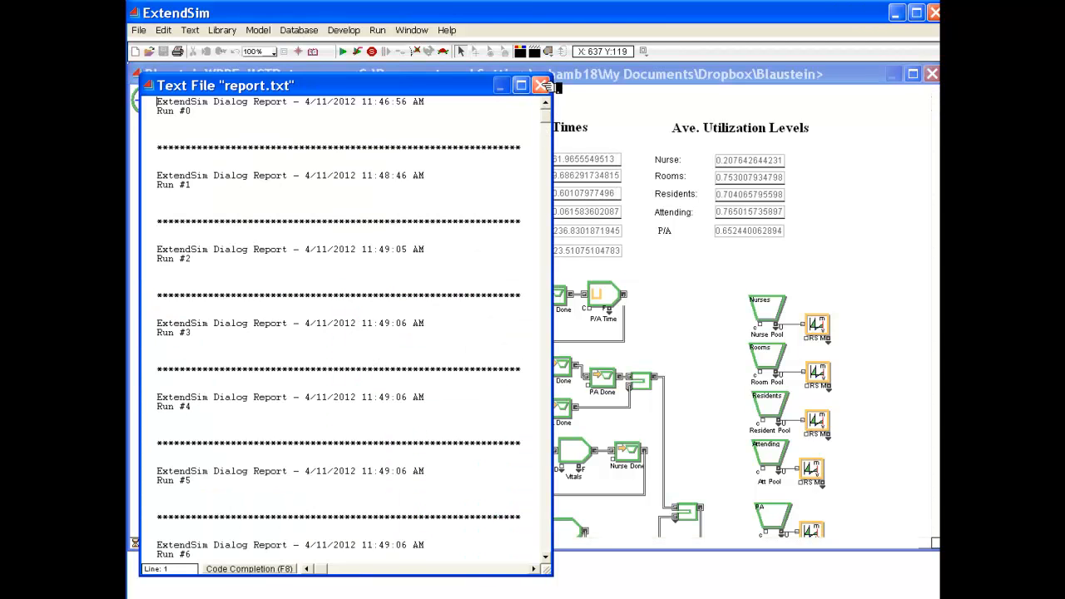
# Step: Close report.txt and select the confidence interval in the Ave. Cycle Times panel
pyautogui.click(537, 84)
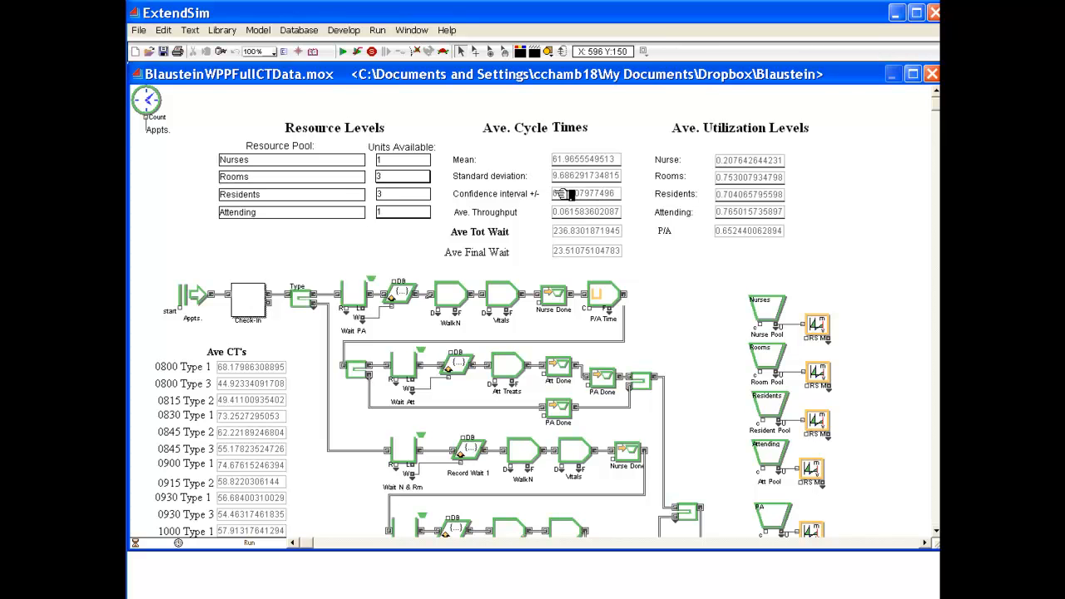
pyautogui.click(586, 193)
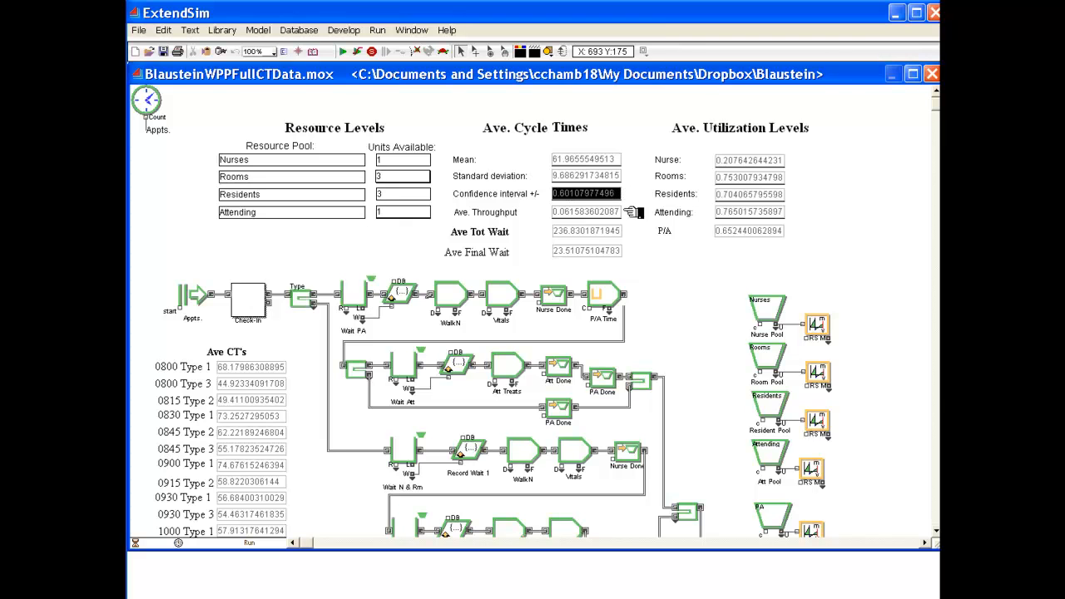
pyautogui.moveTo(649, 220)
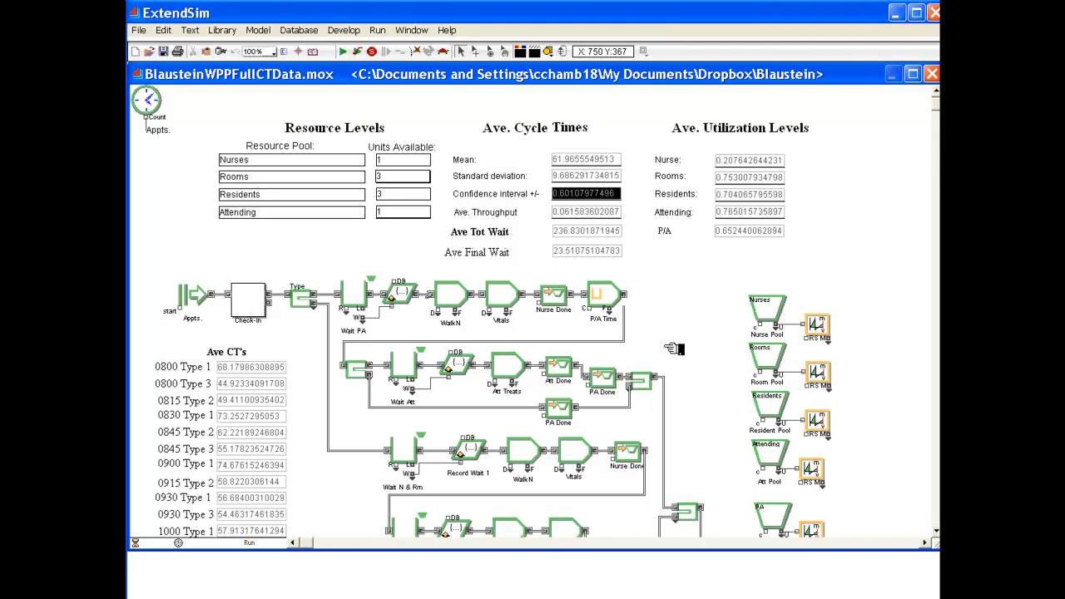
# Step: Scroll down and inspect the DB Write block's Write Data settings, then close it
pyautogui.scroll(-3)
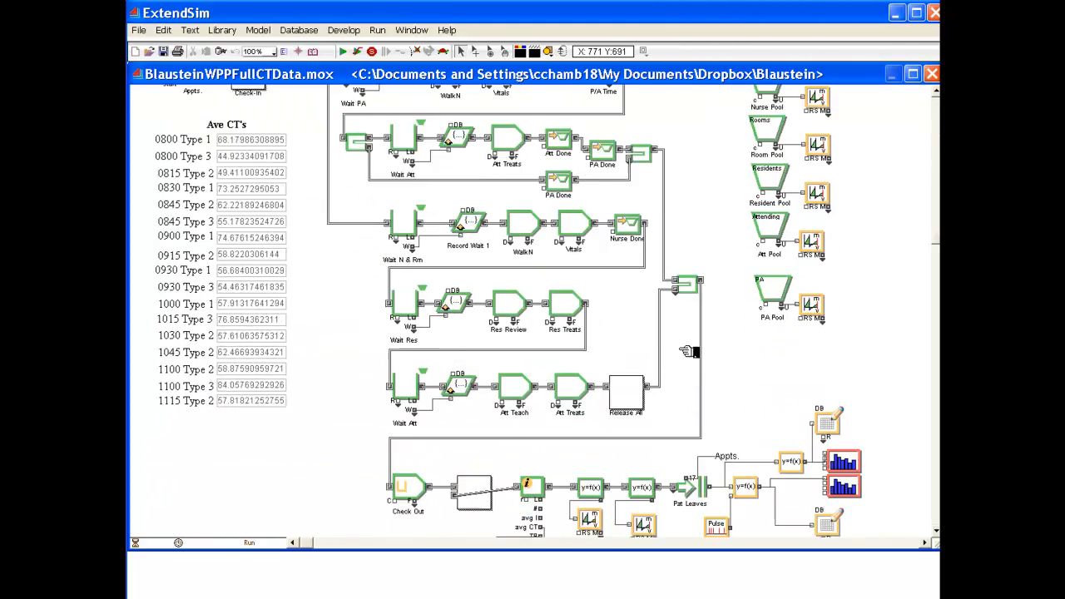
pyautogui.scroll(-3)
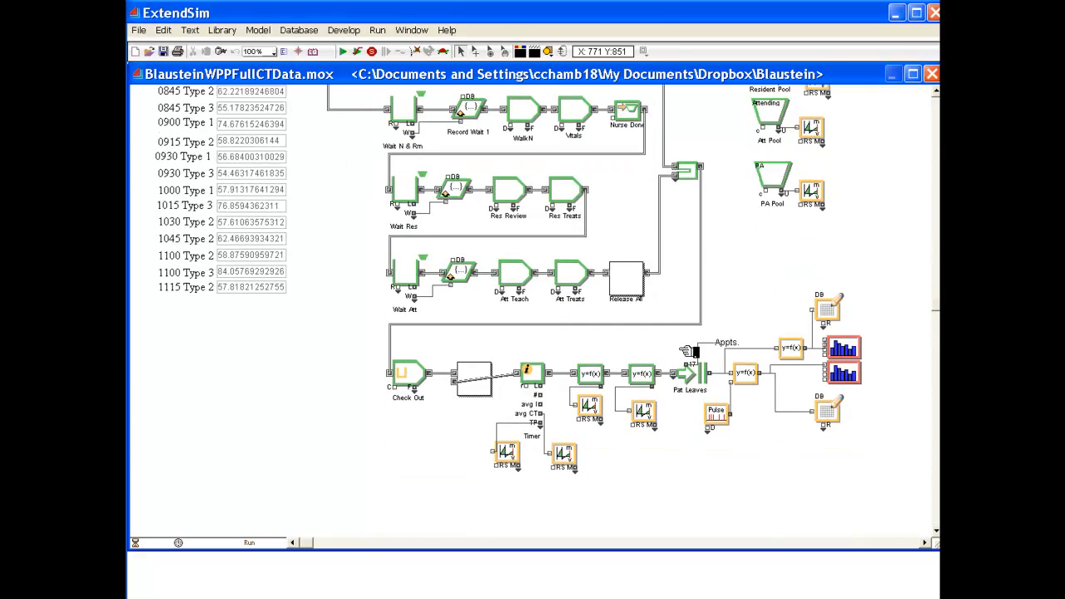
pyautogui.moveTo(690, 358)
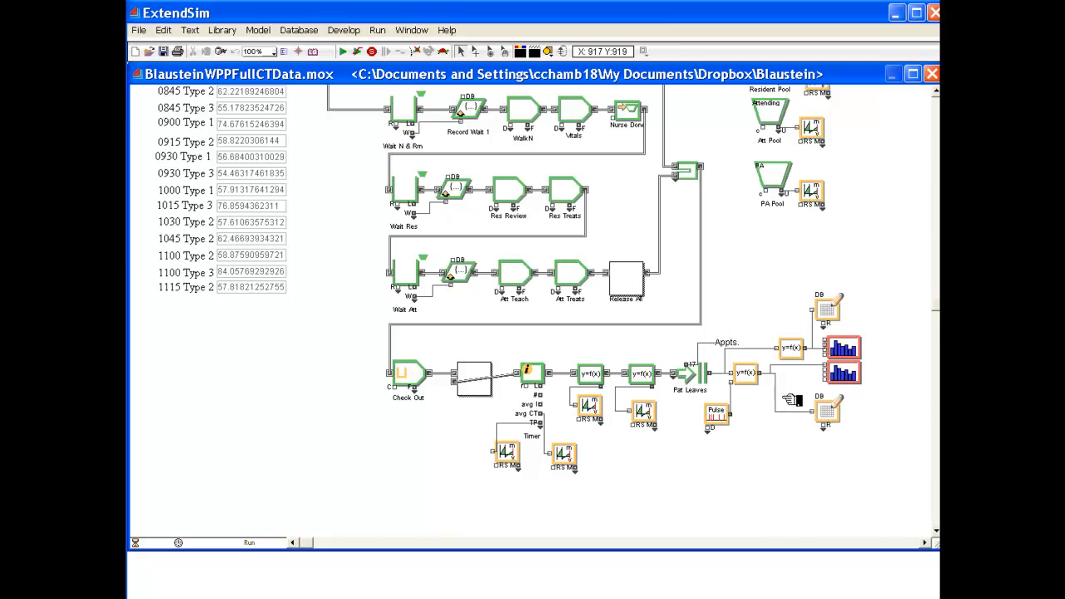
pyautogui.doubleClick(828, 412)
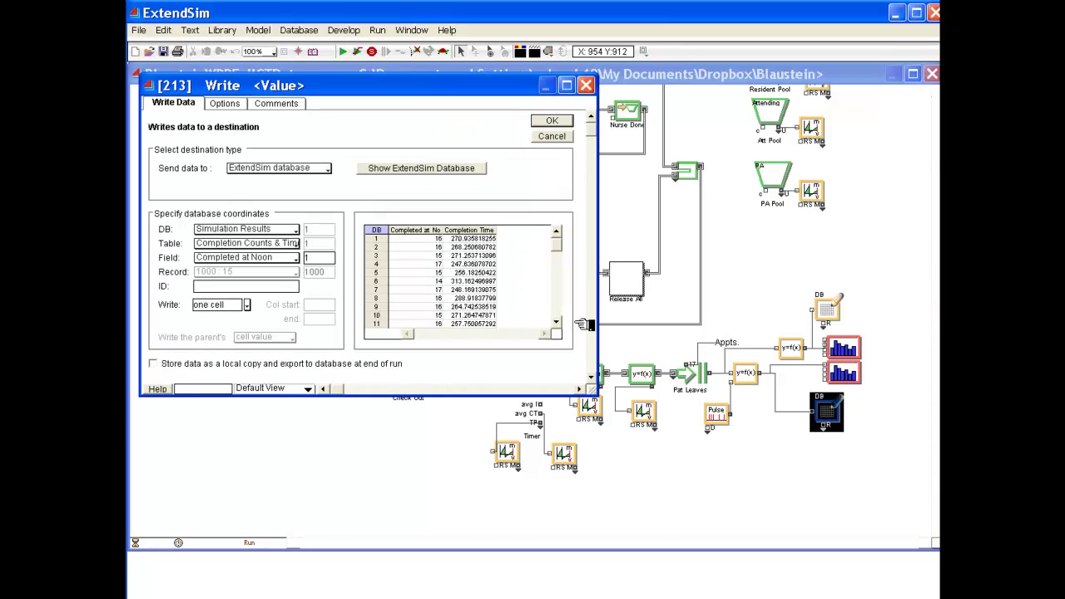
pyautogui.click(424, 238)
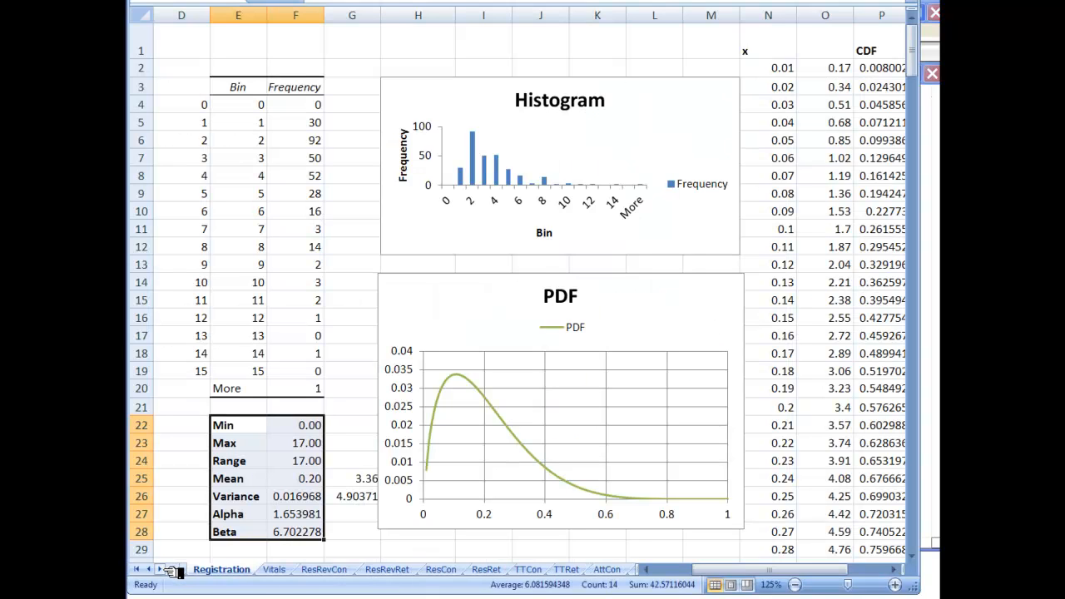
# Step: Show the Summary sheet's yellow scenario Results table in rows 41–48
pyautogui.click(151, 569)
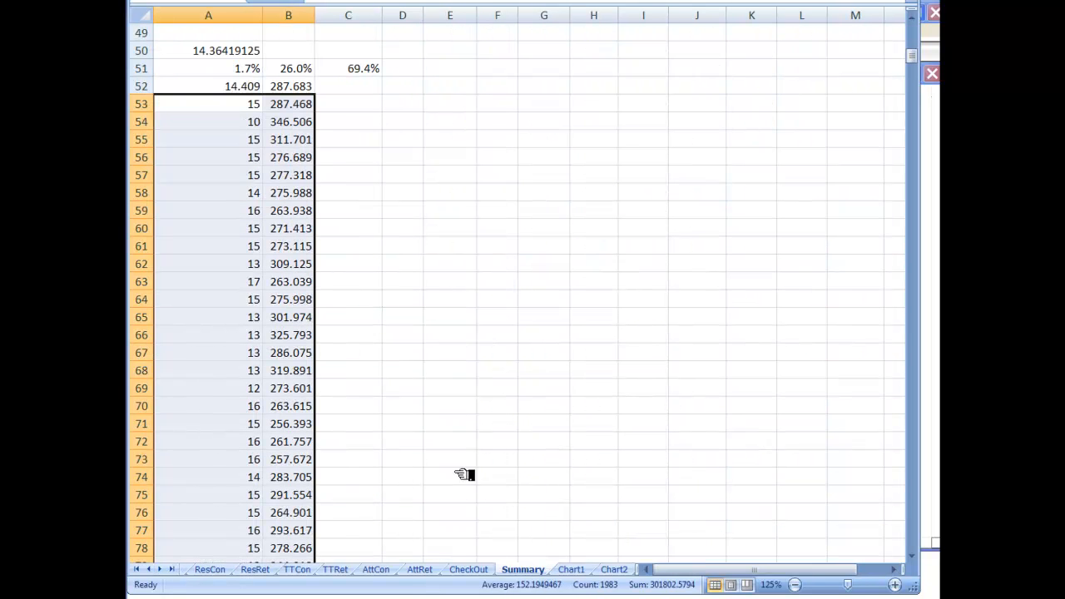
pyautogui.click(208, 103)
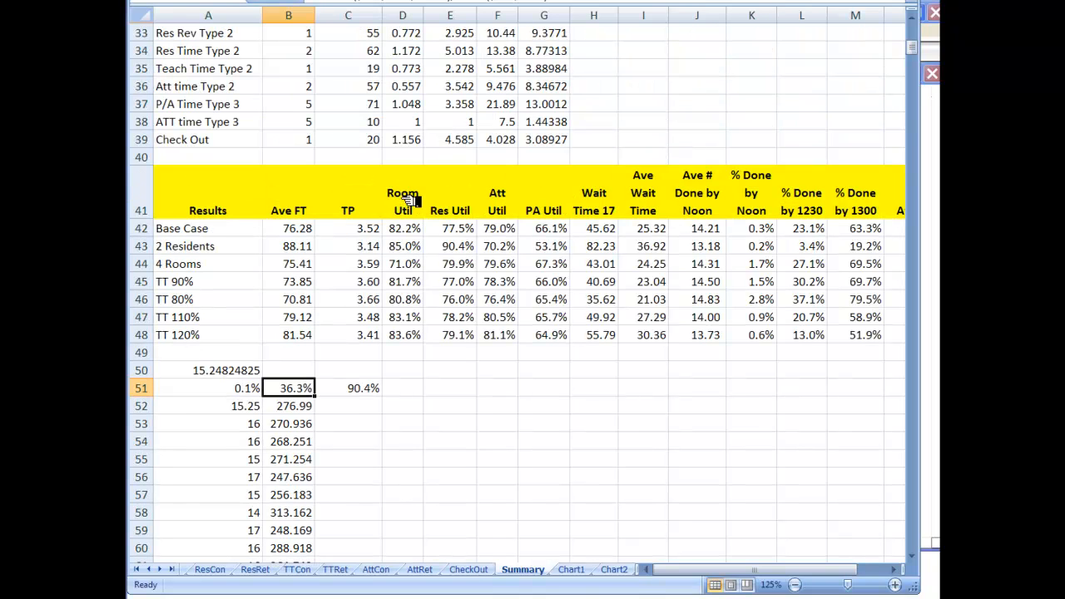
pyautogui.moveTo(700, 199)
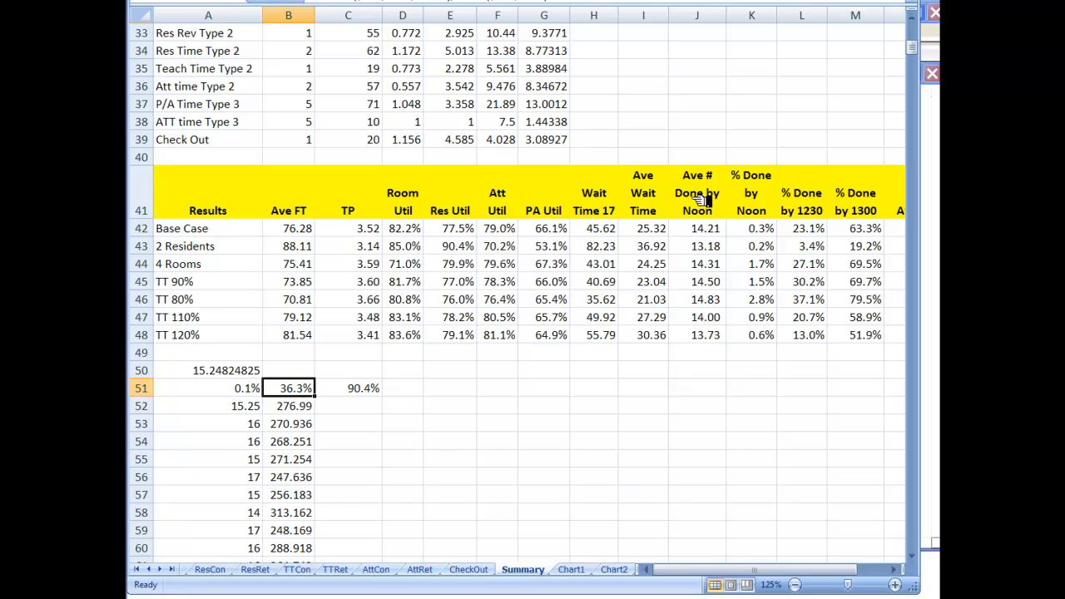
pyautogui.moveTo(770, 198)
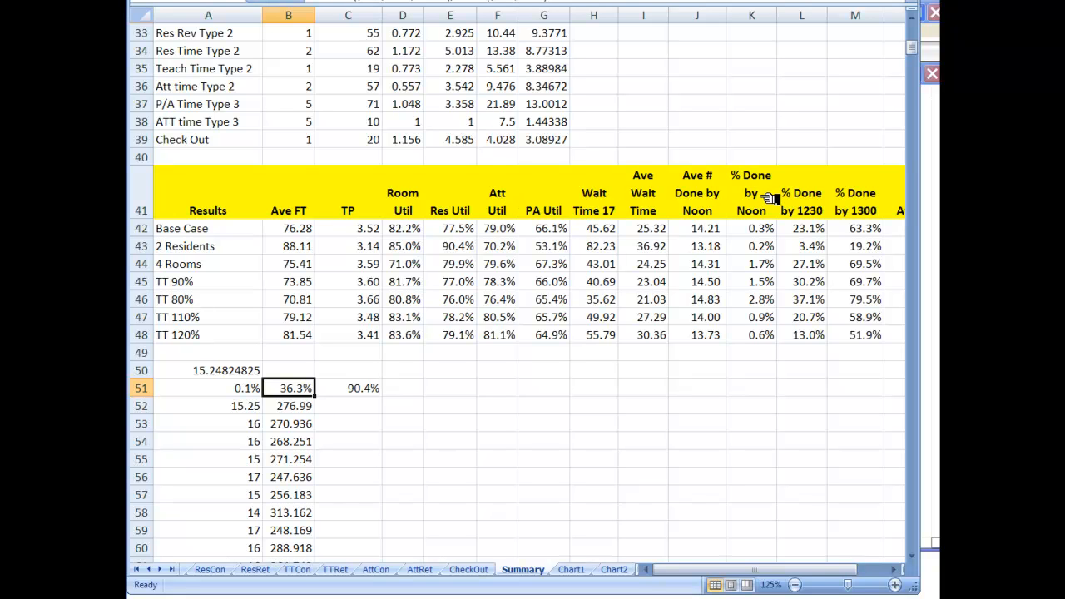